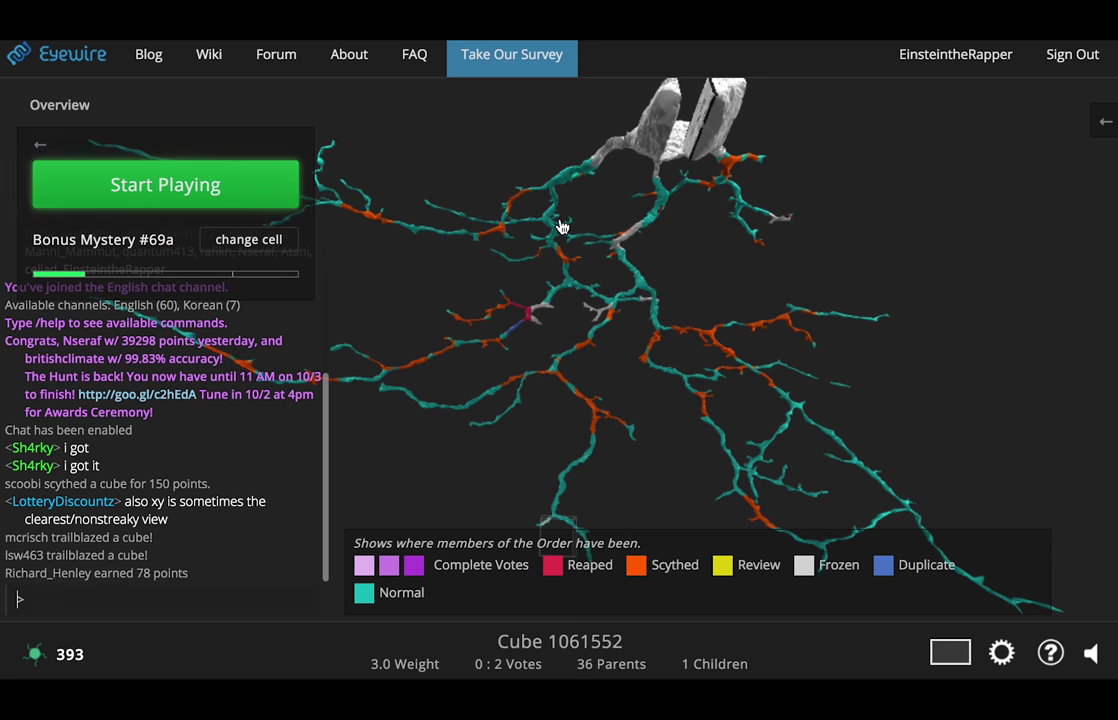
pyautogui.moveTo(816, 362)
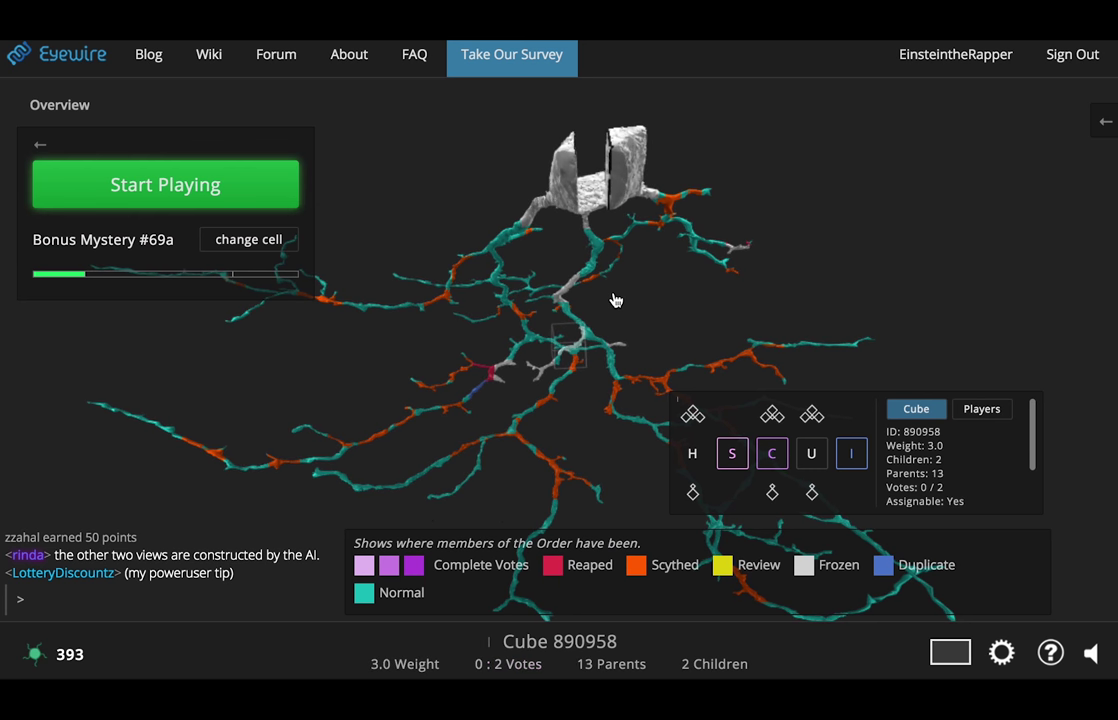
pyautogui.moveTo(701, 250)
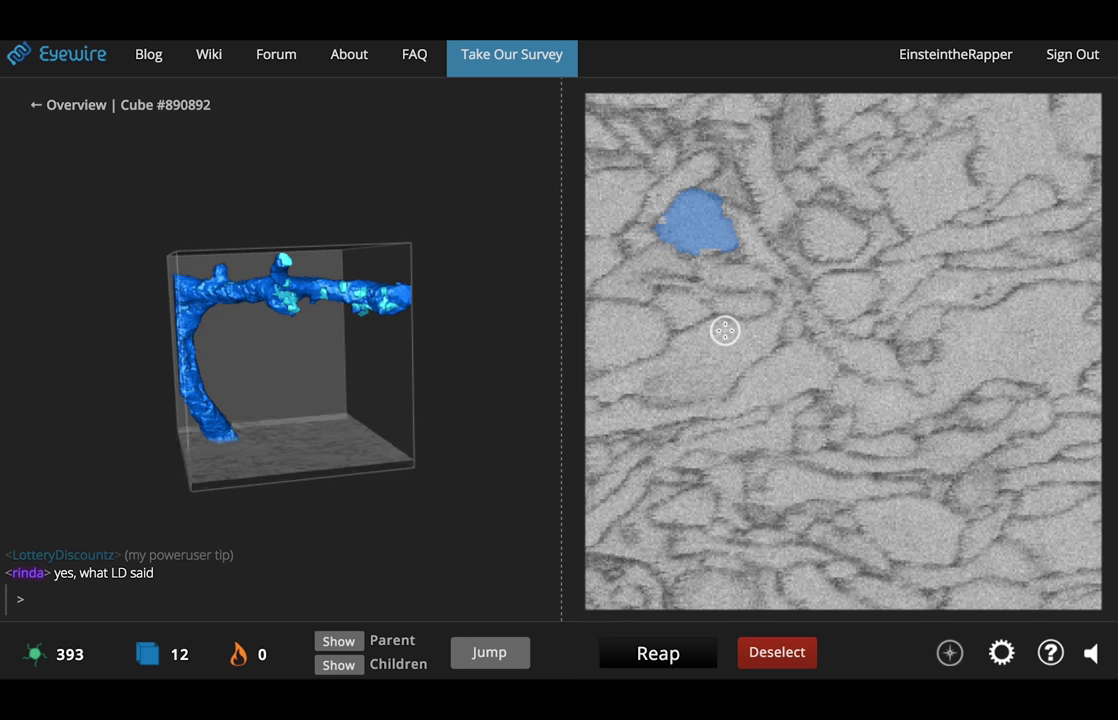
# Step: Inspect cube 890892's slices and 3D branch, then deselect the stray cyan blob
pyautogui.scroll(-3)
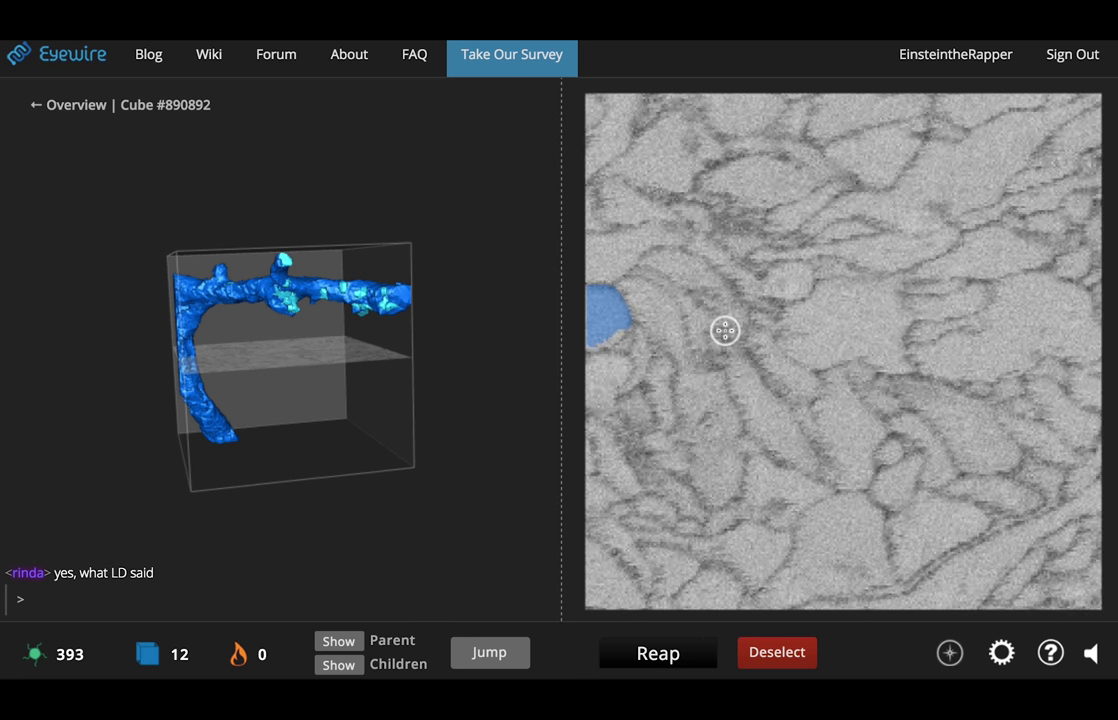
pyautogui.scroll(-3)
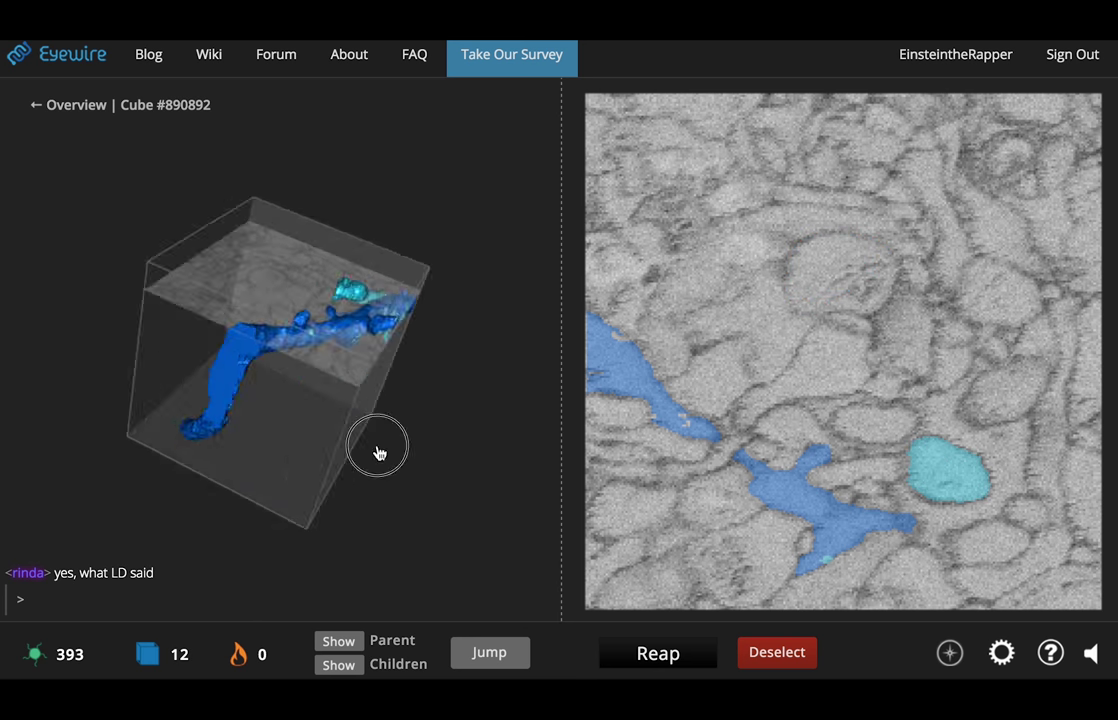
pyautogui.moveTo(378, 445); pyautogui.dragTo(240, 388)
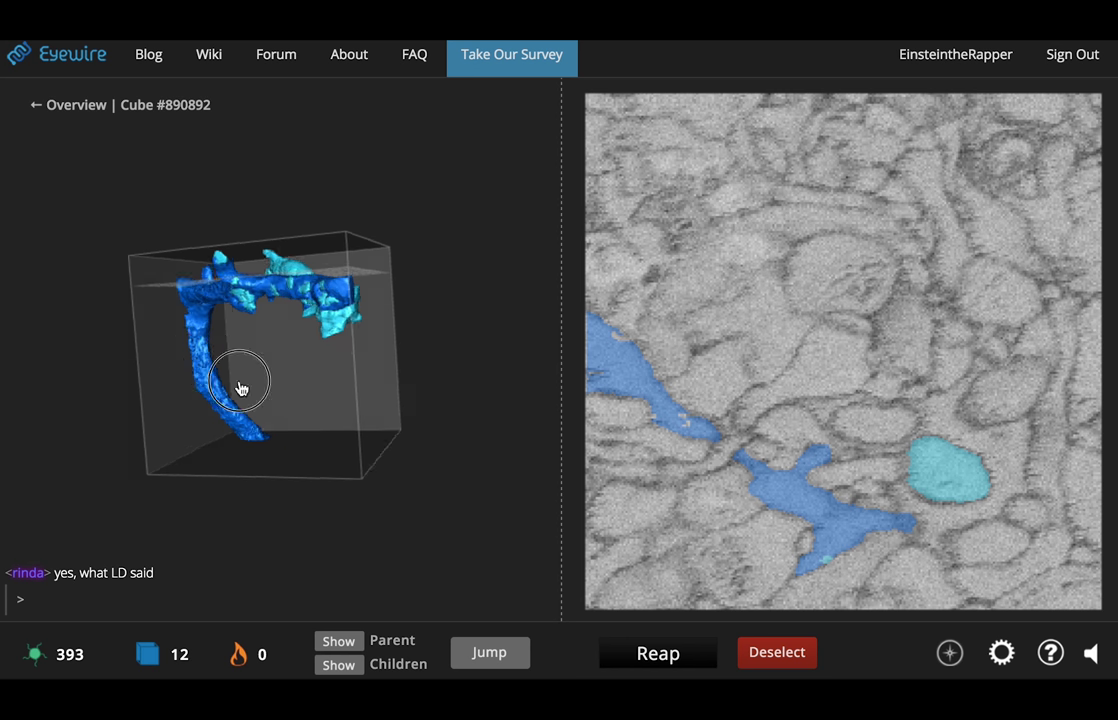
pyautogui.moveTo(241, 388); pyautogui.dragTo(345, 430)
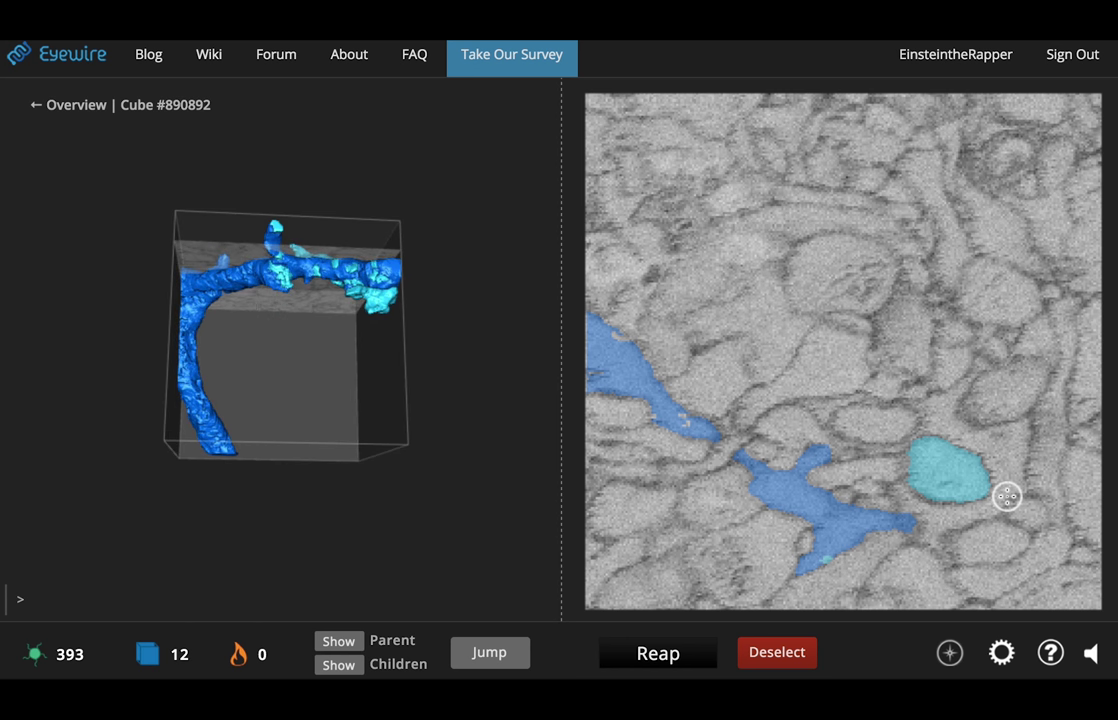
pyautogui.click(658, 652)
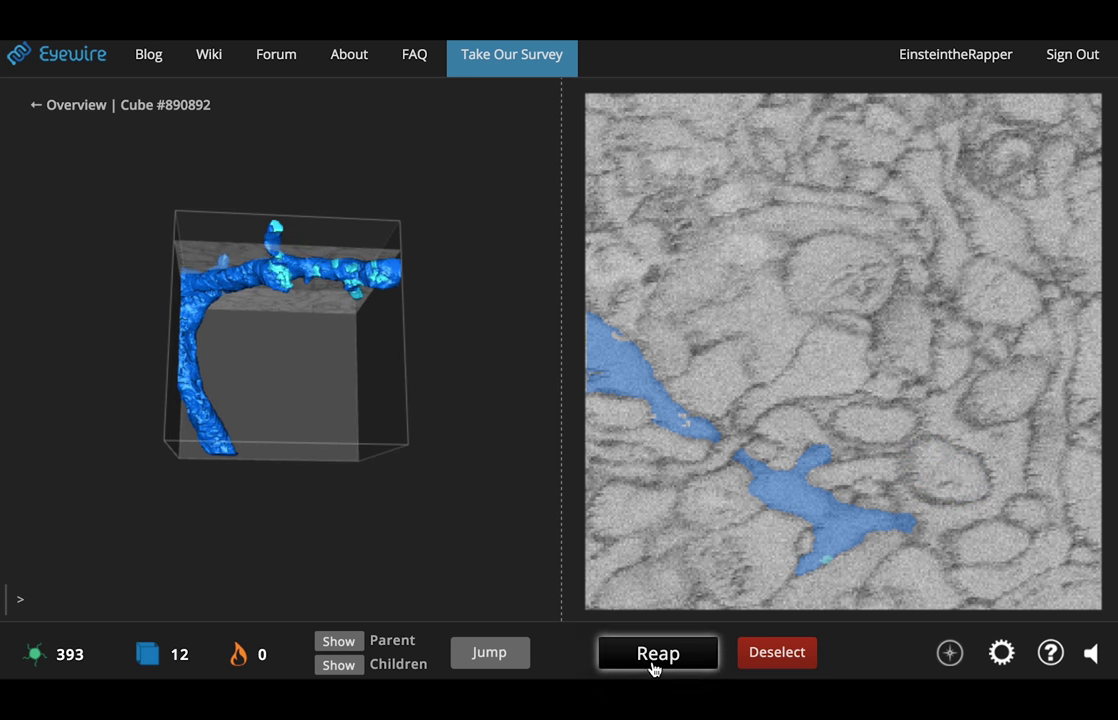
# Step: Reap cube 890892 and submit the consensus re-weight, then reap and submit again
pyautogui.click(657, 652)
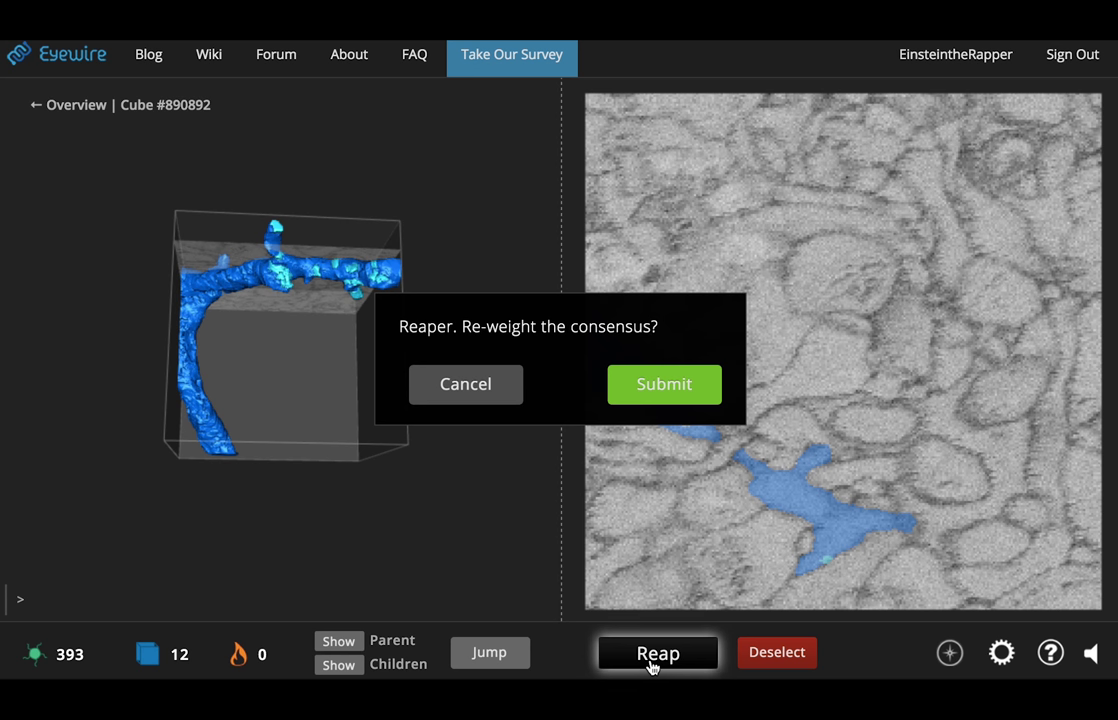
pyautogui.moveTo(637, 408)
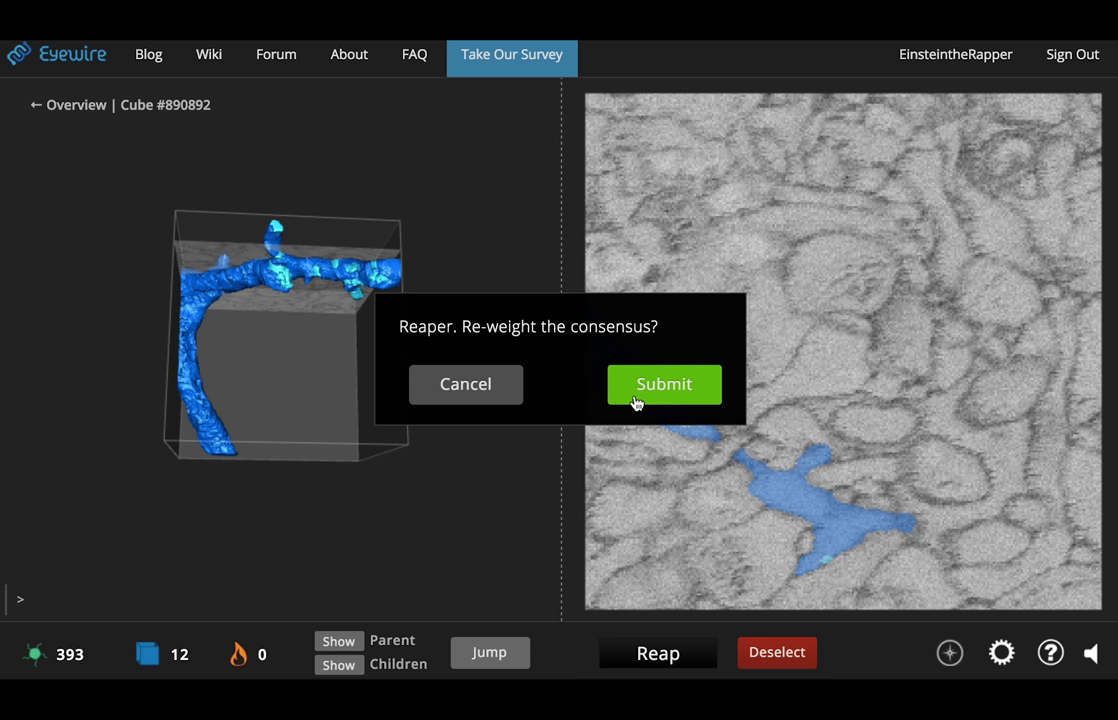
pyautogui.click(664, 384)
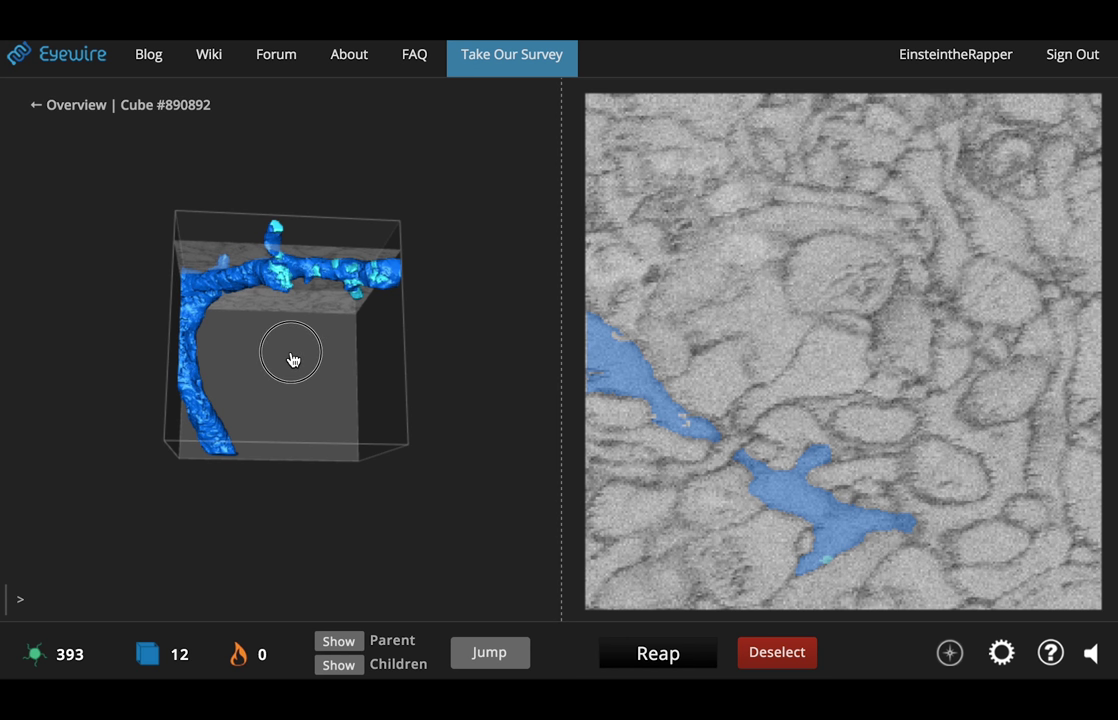
pyautogui.moveTo(293, 358); pyautogui.dragTo(210, 336)
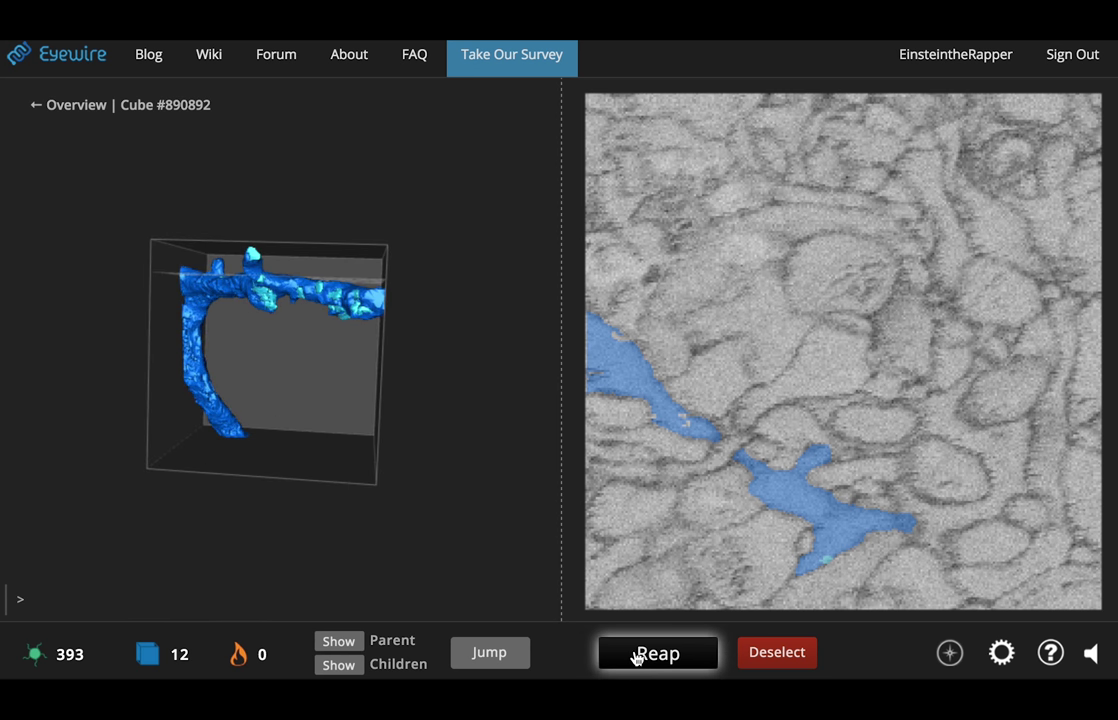
pyautogui.click(657, 652)
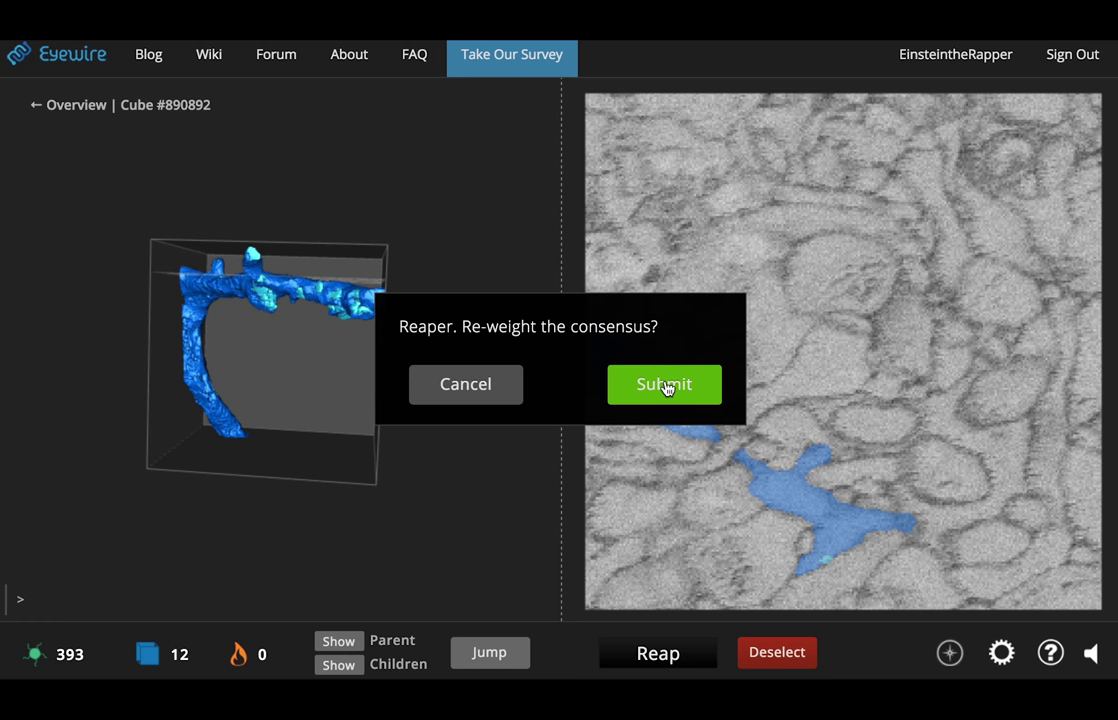
pyautogui.click(664, 384)
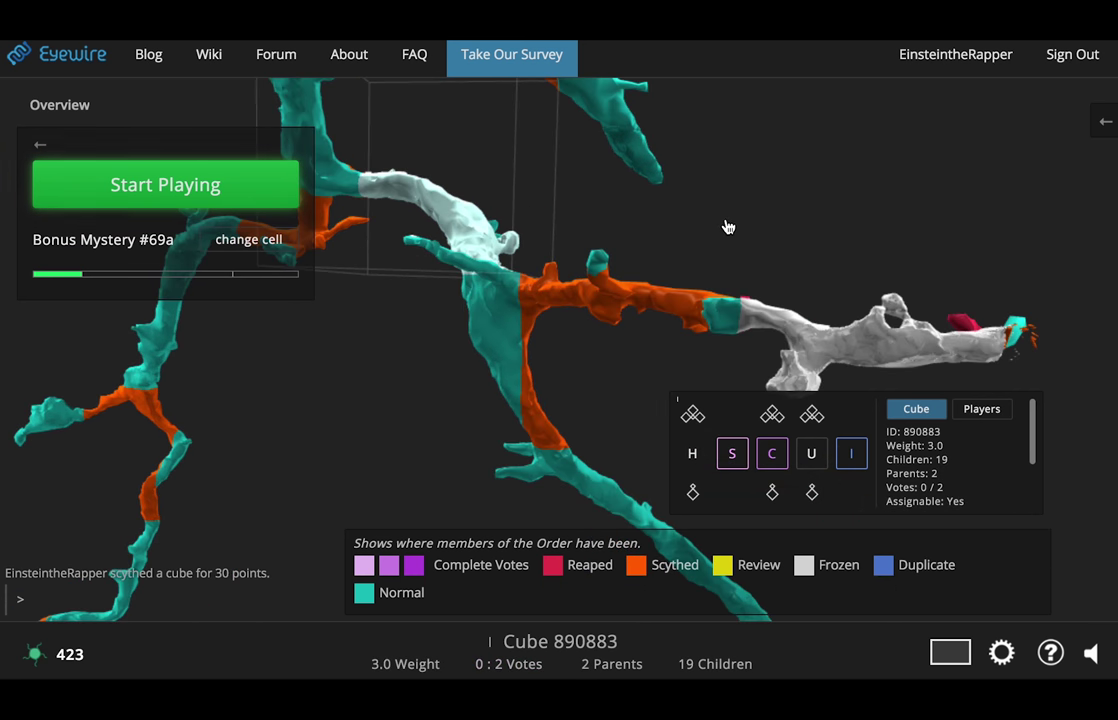
# Step: Select cube 890892, review its players list, then return to its 5.0-weight cube details
pyautogui.click(981, 408)
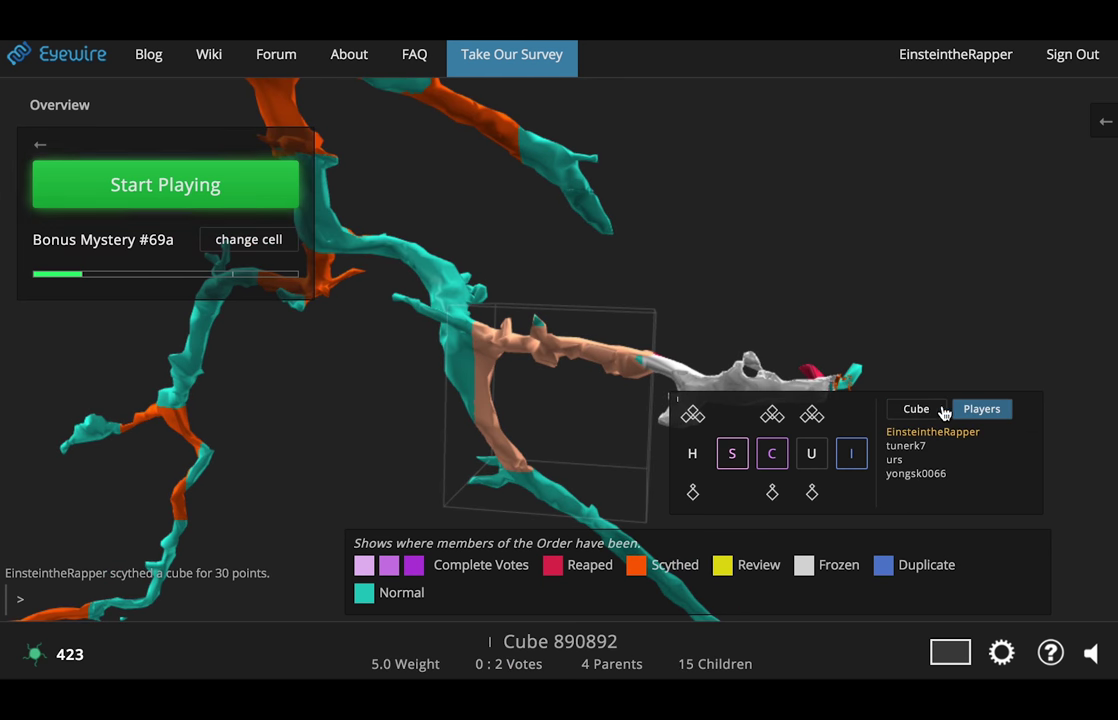
pyautogui.click(915, 408)
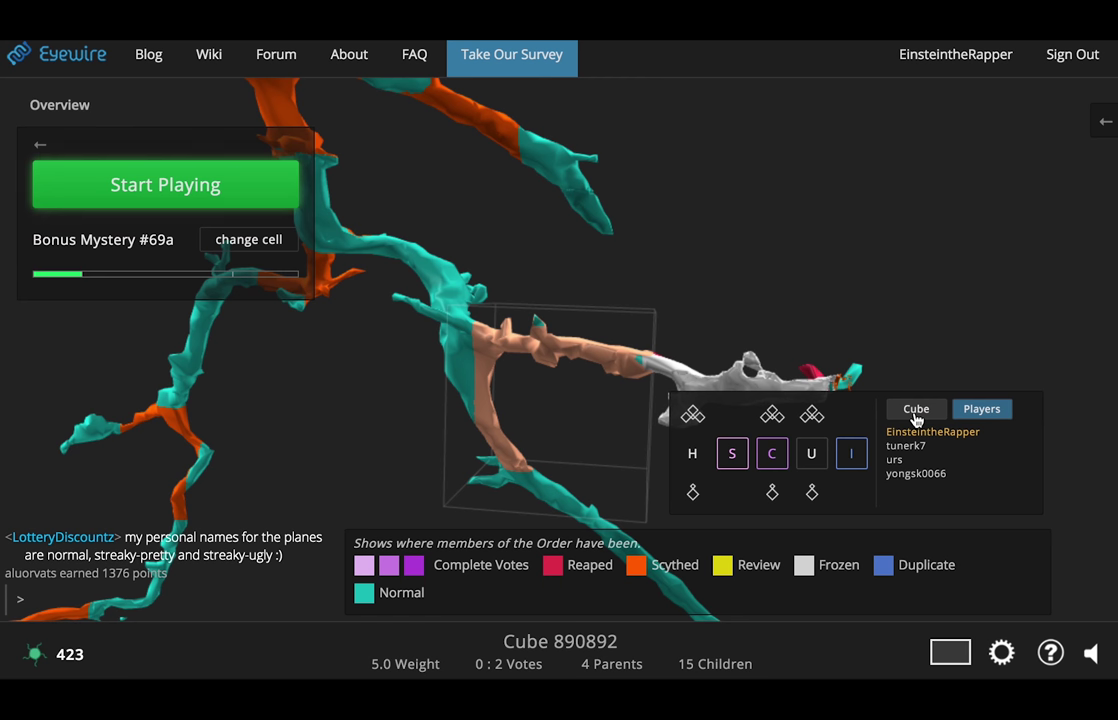
pyautogui.click(981, 408)
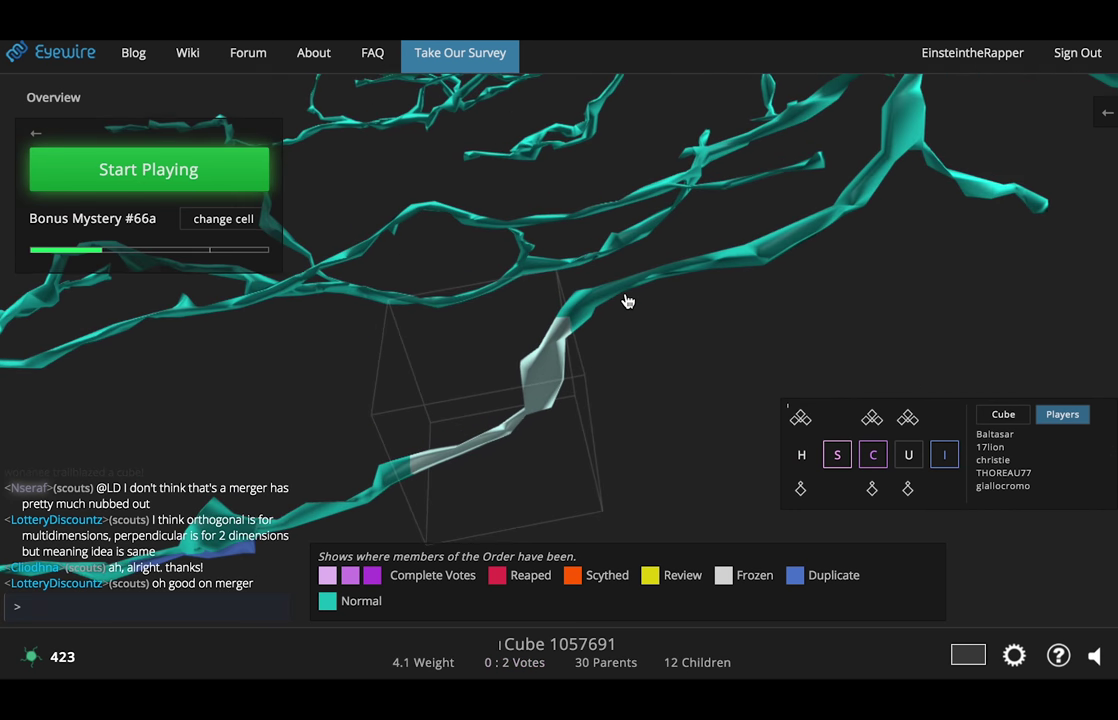
# Step: Select a frozen cube on Bonus Mystery #66a's teal branch and rotate to inspect it
pyautogui.click(148, 169)
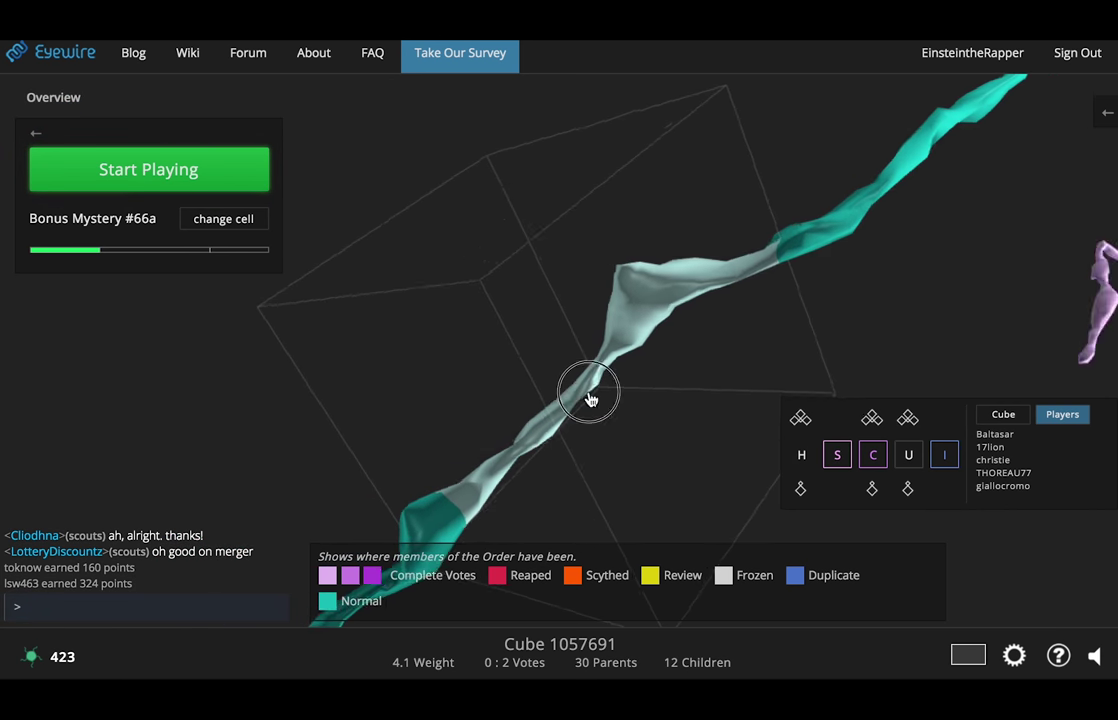
pyautogui.moveTo(590, 390); pyautogui.dragTo(670, 325)
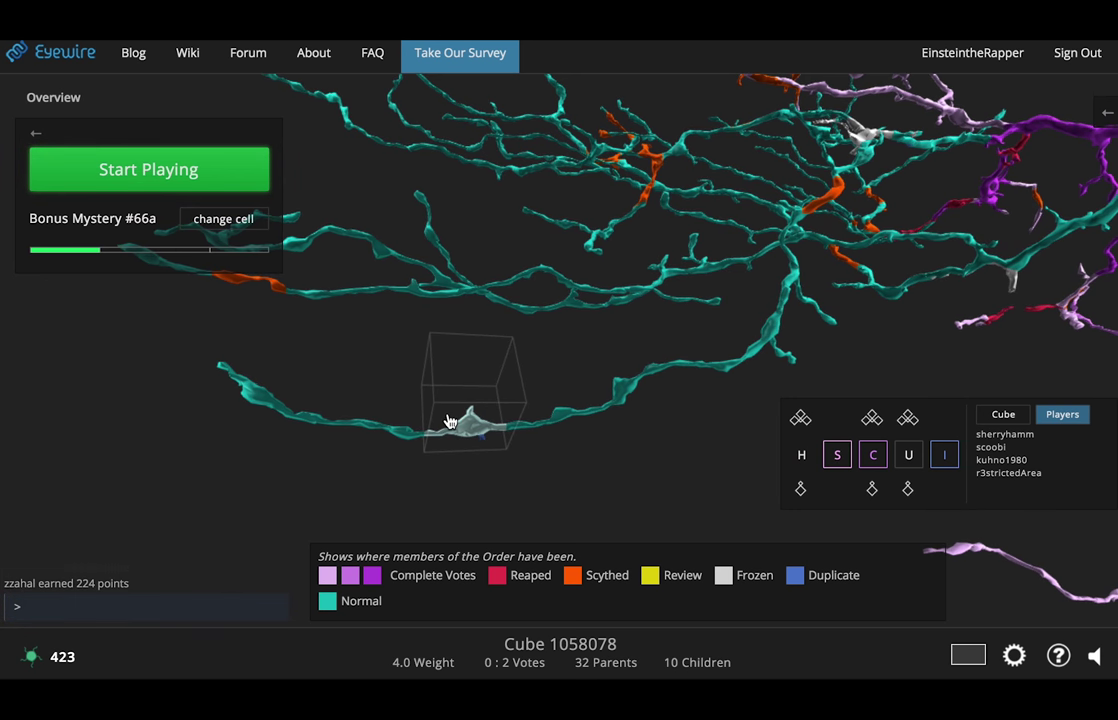
pyautogui.moveTo(517, 419)
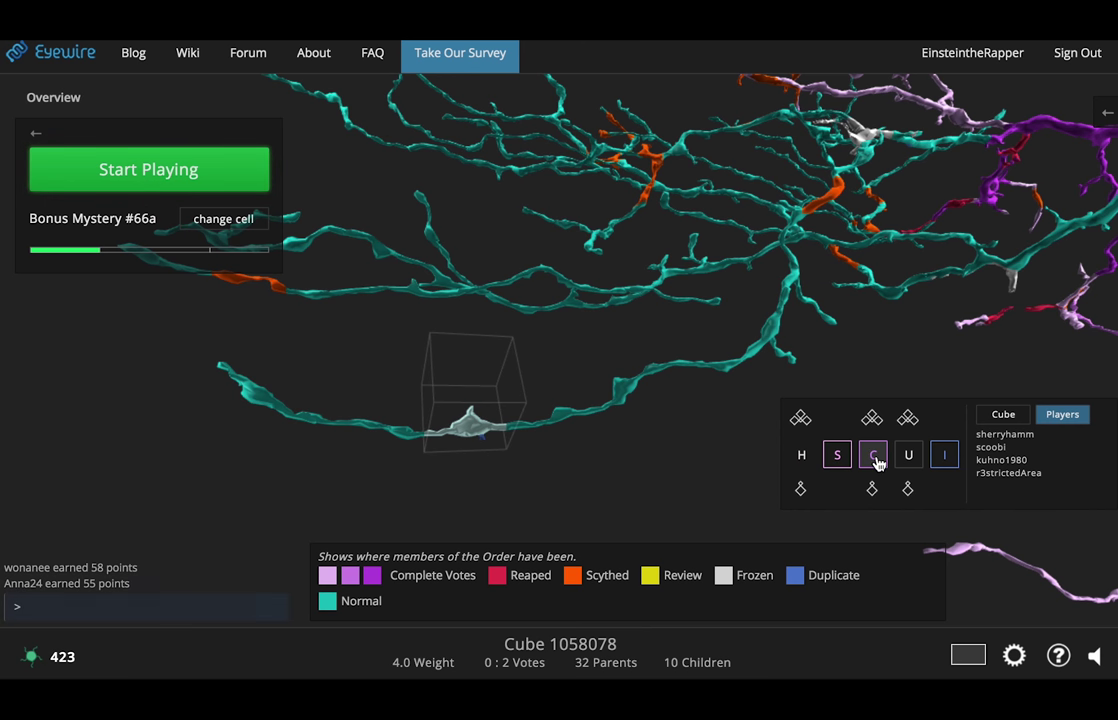
pyautogui.moveTo(872, 454)
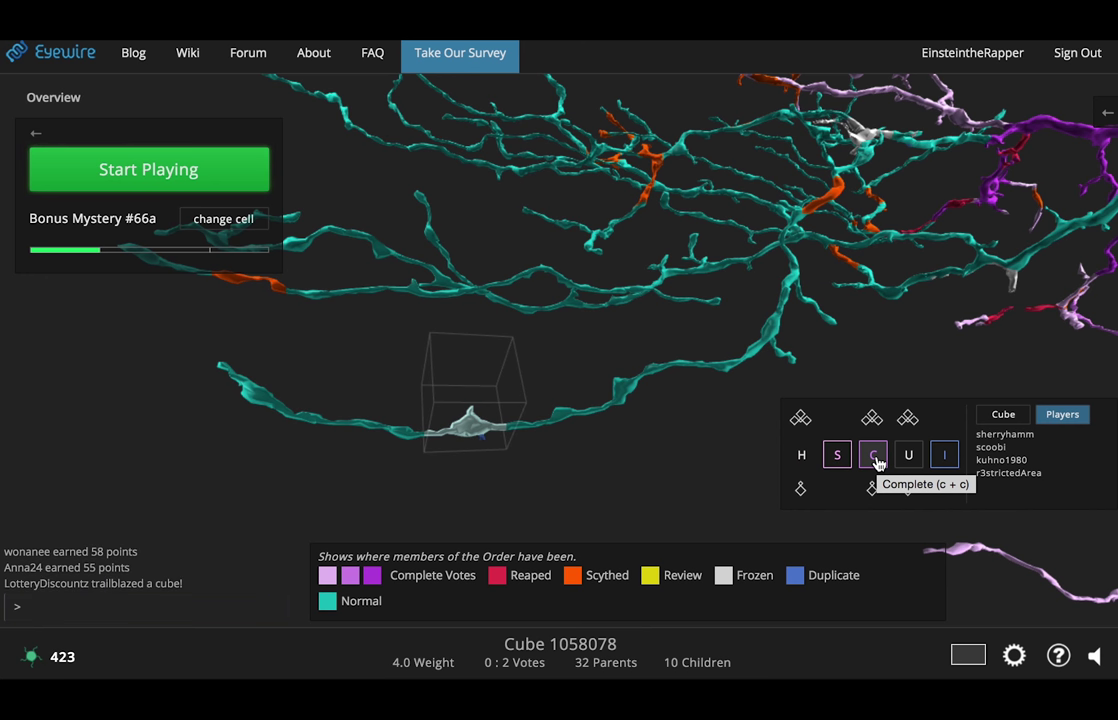
pyautogui.moveTo(532, 408)
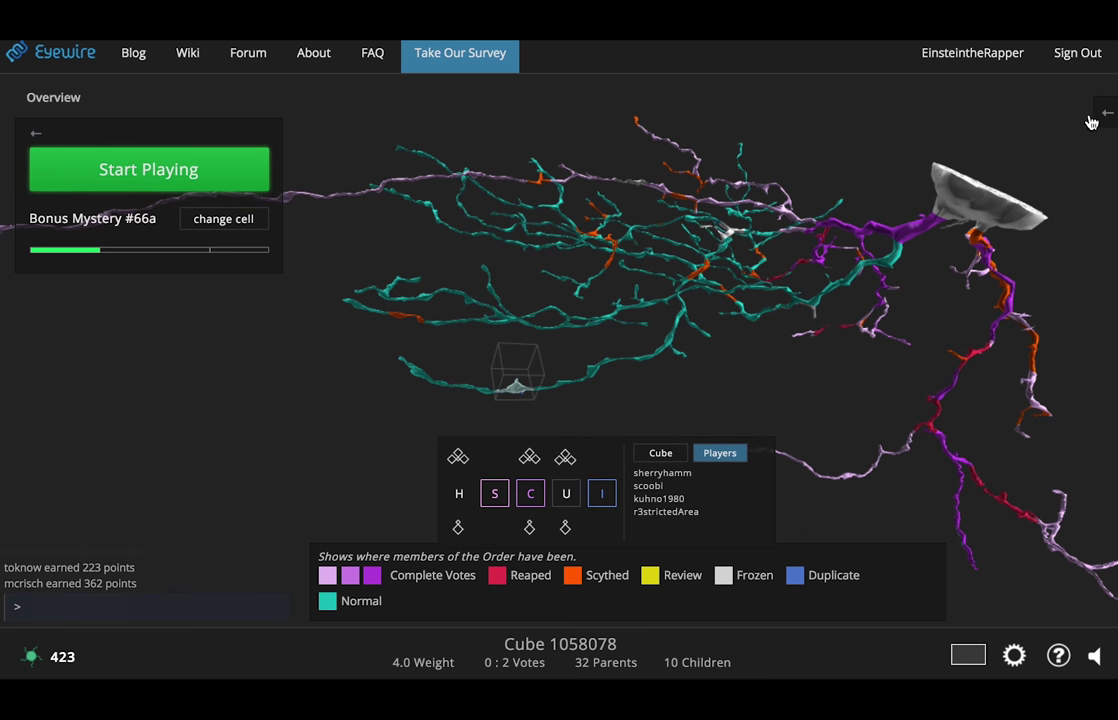
pyautogui.click(1106, 114)
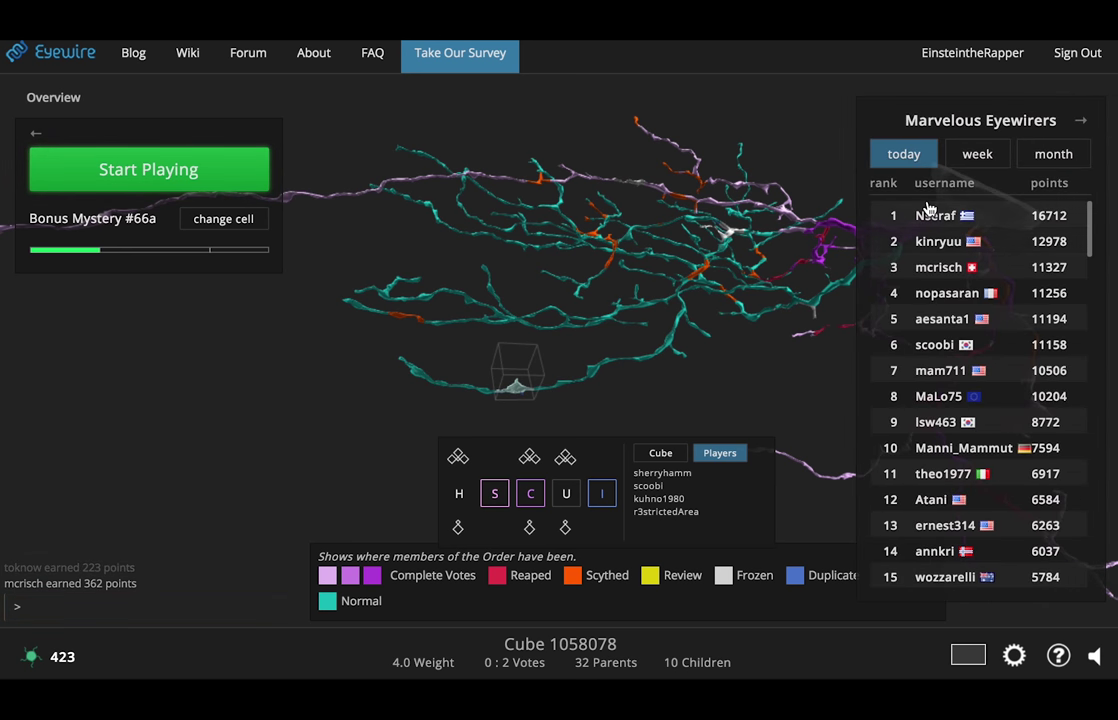
pyautogui.click(934, 215)
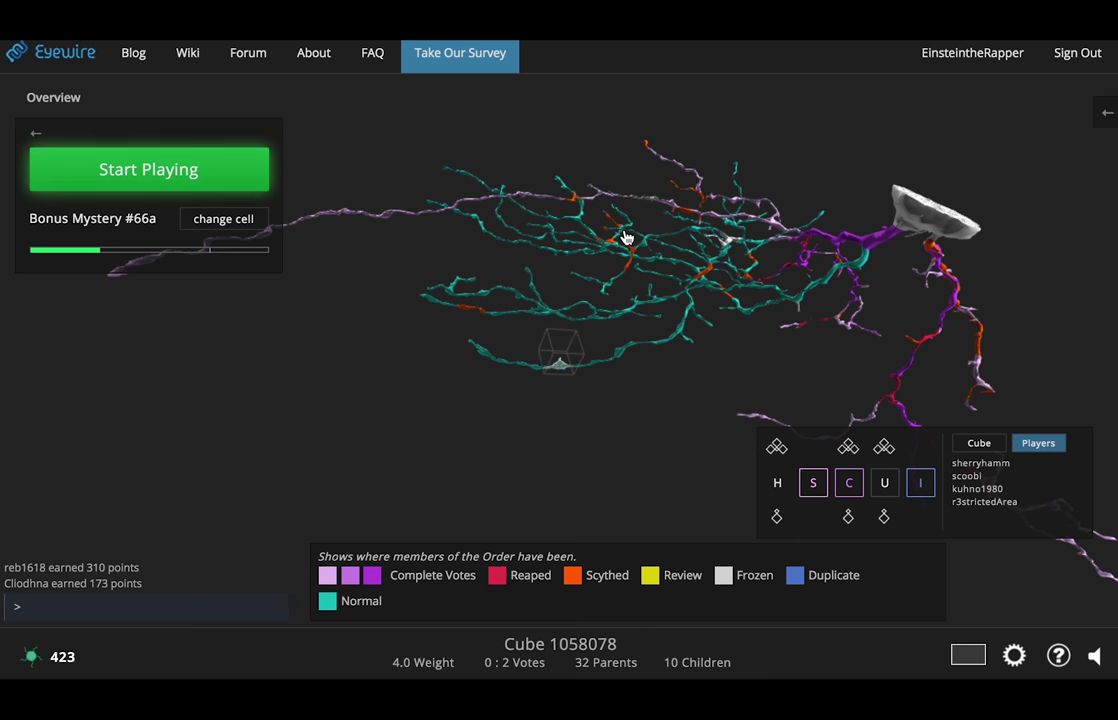
pyautogui.moveTo(836, 422)
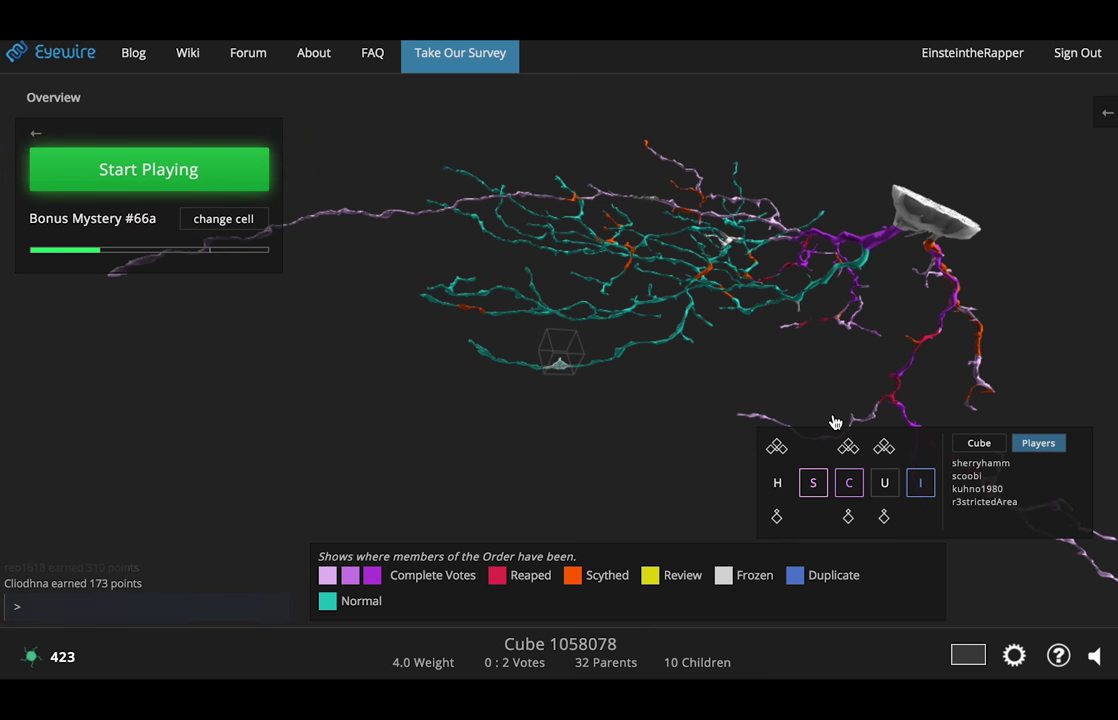
pyautogui.moveTo(813, 500)
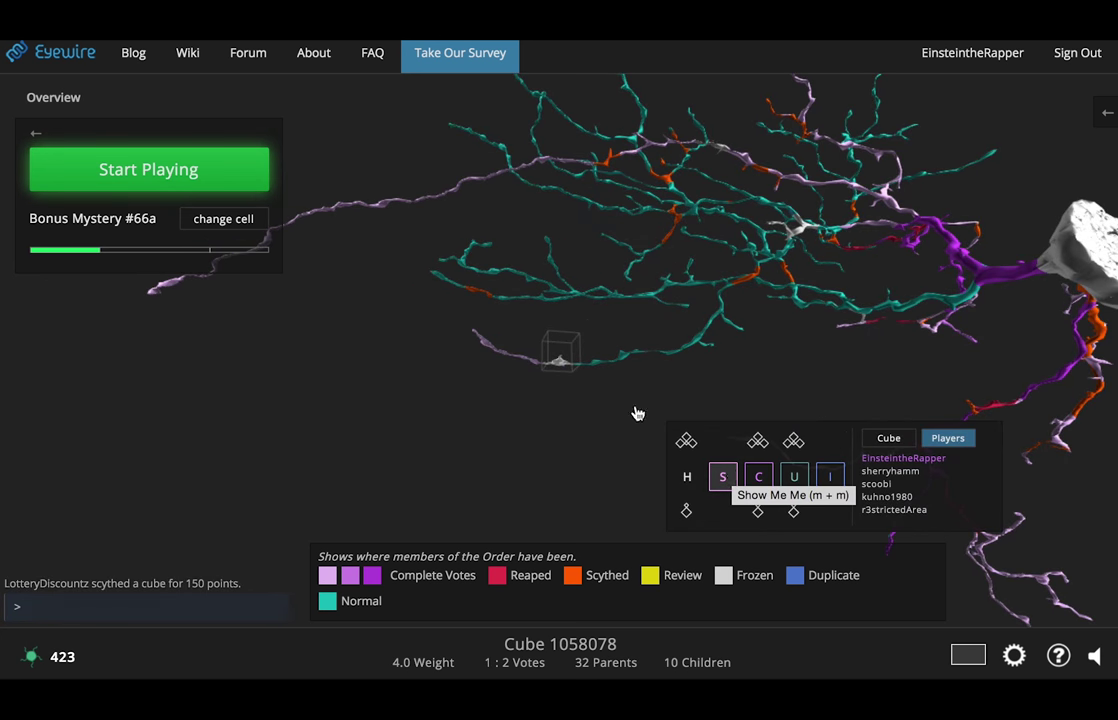
pyautogui.moveTo(523, 347)
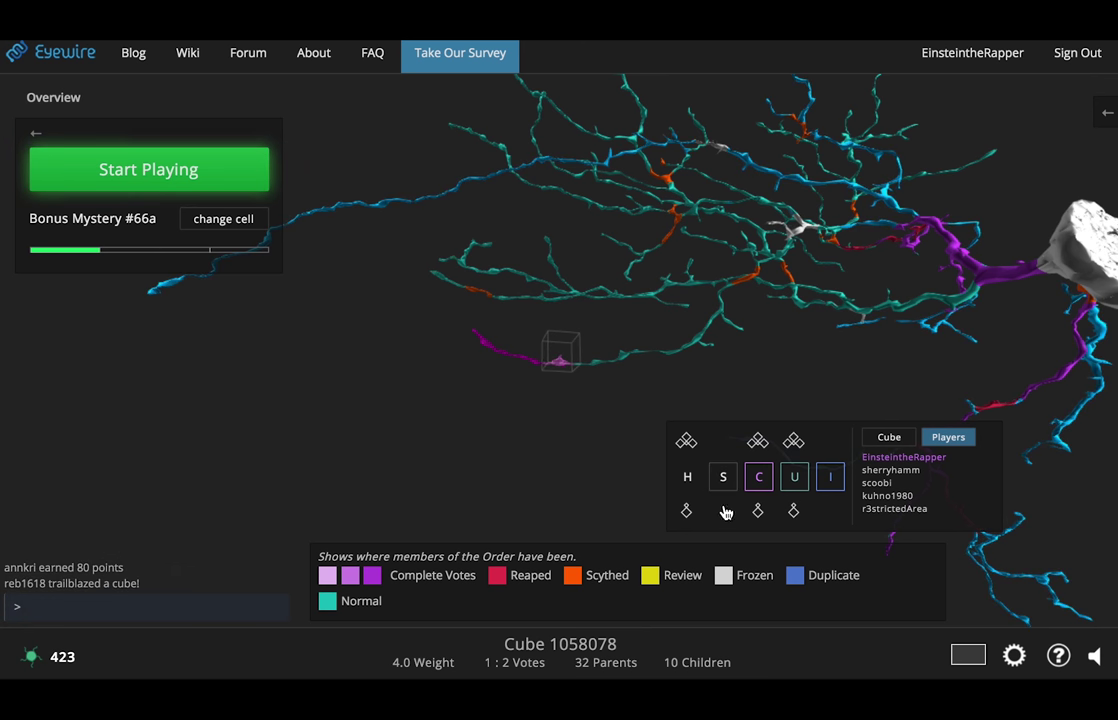
# Step: Turn off Show Me Me highlighting of your own branches
pyautogui.click(722, 476)
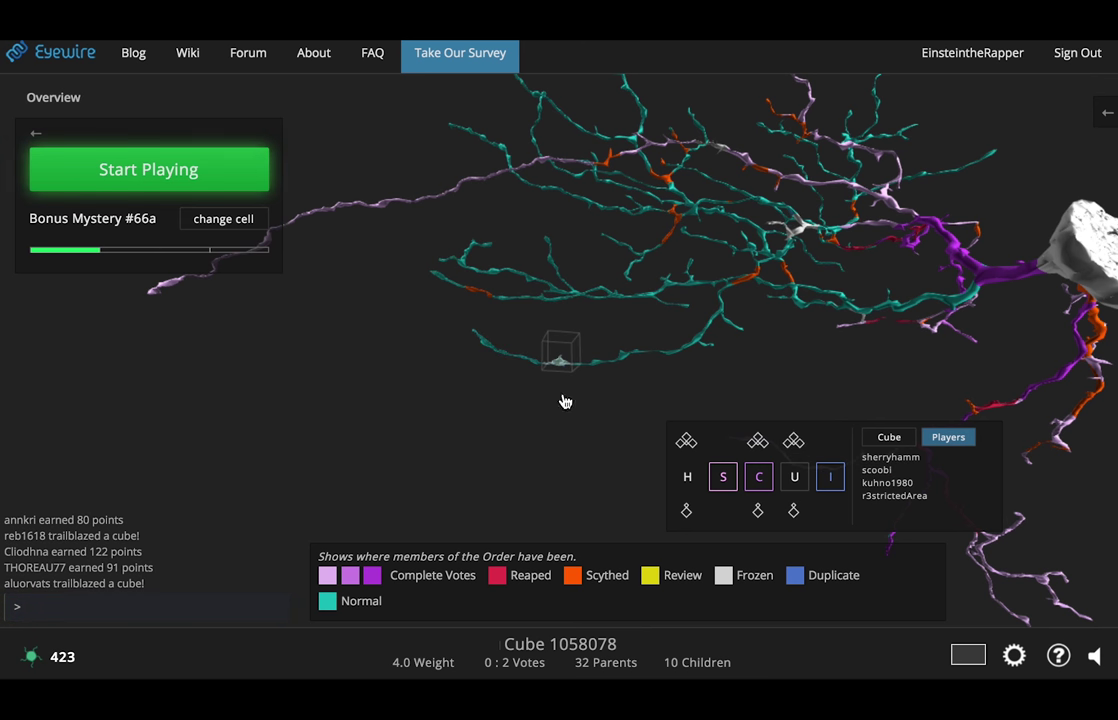
pyautogui.moveTo(569, 503)
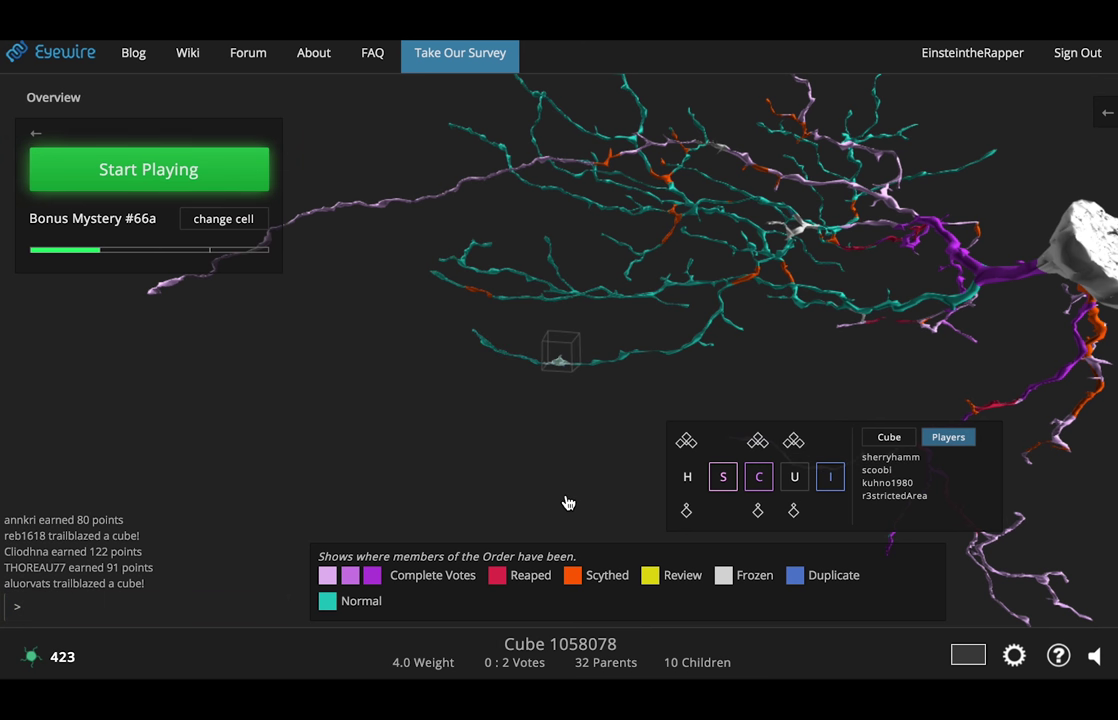